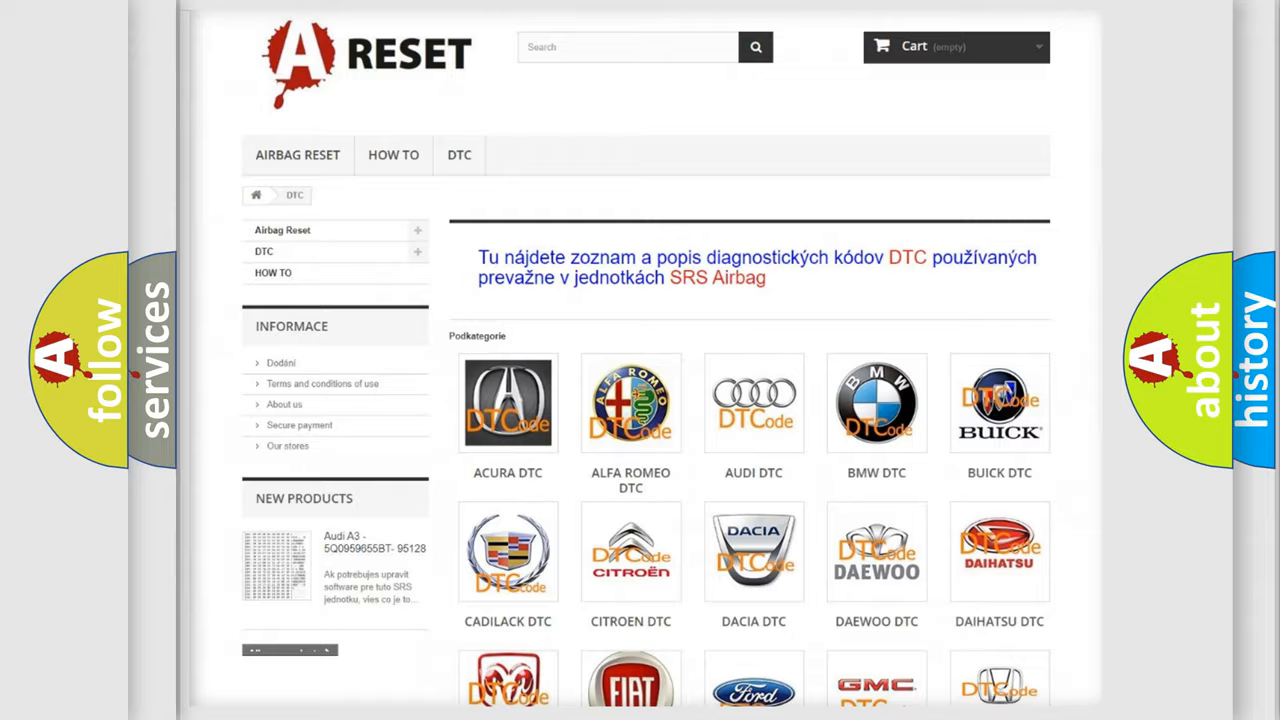
Scroll past the car-brand categories to the long B-series airbag fault code table.
{"action": "scroll", "scroll_direction": "down", "scroll_amount": 3}
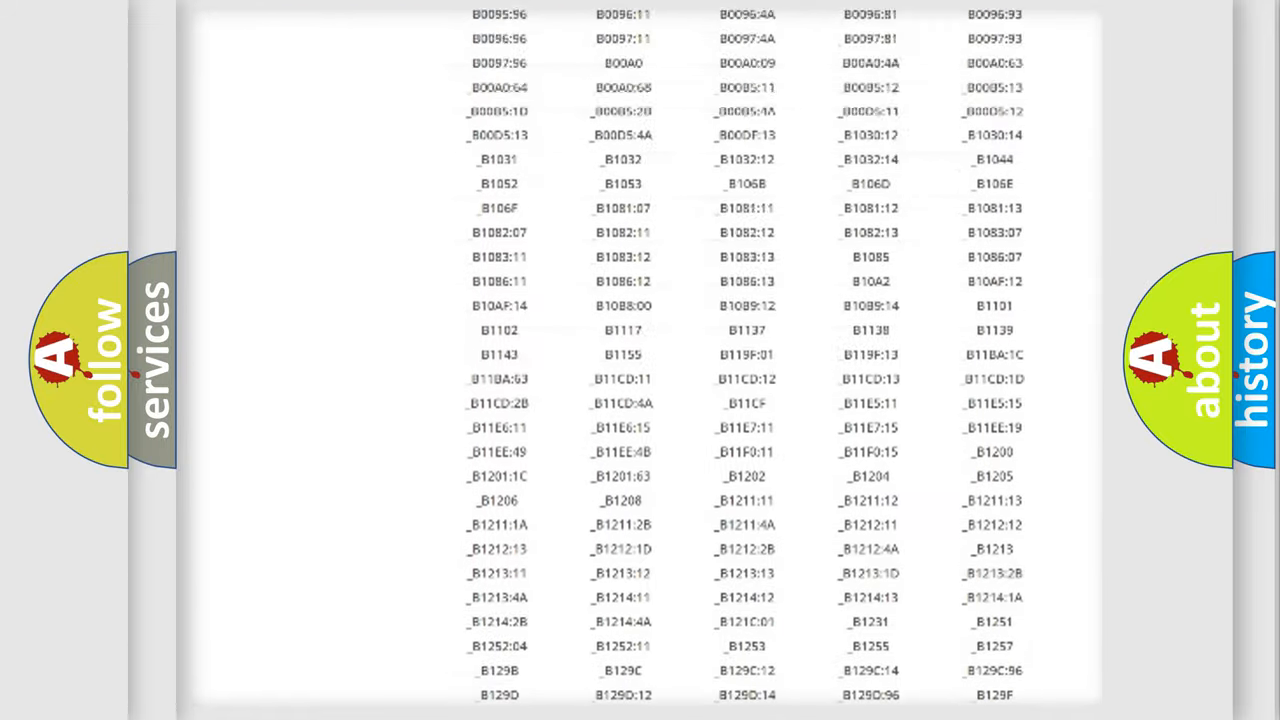
{"action": "scroll", "scroll_direction": "up", "scroll_amount": 3}
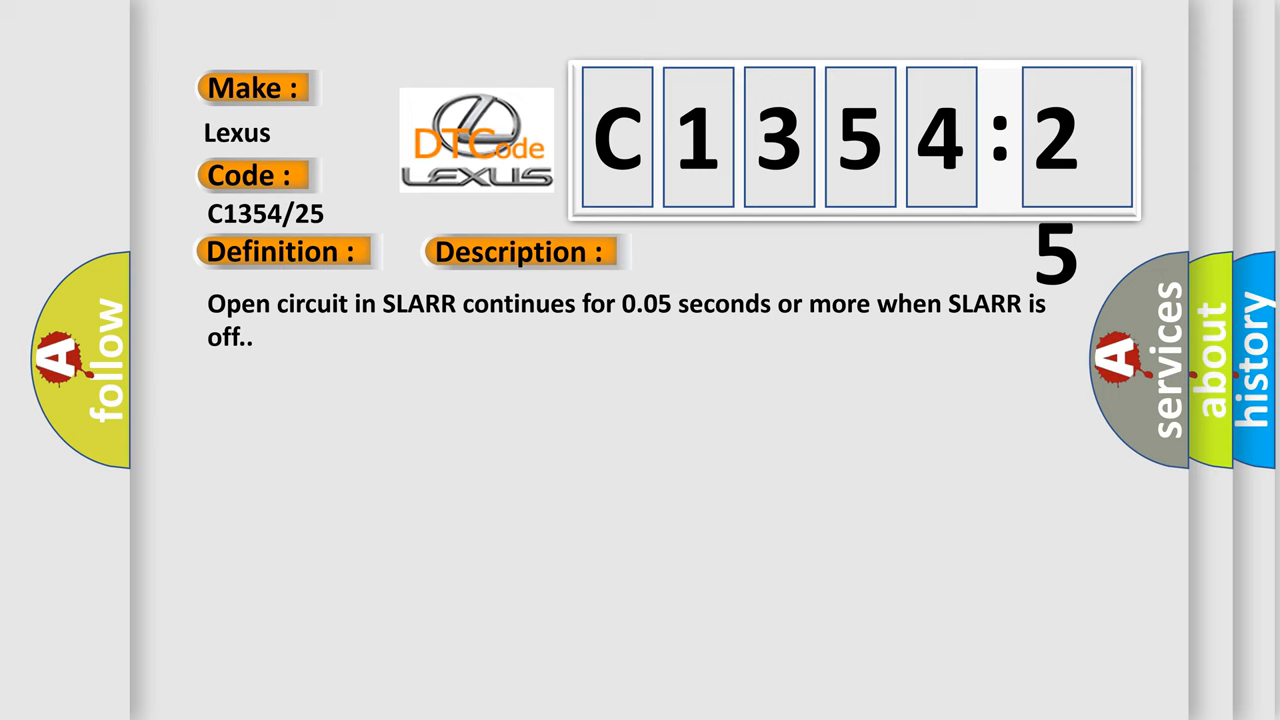
Advance the C1354/25 slide to its Cause: wire harness, brake actuator, skid control ECU, waveform failure.
{"action": "left_click", "coordinate": [732, 251]}
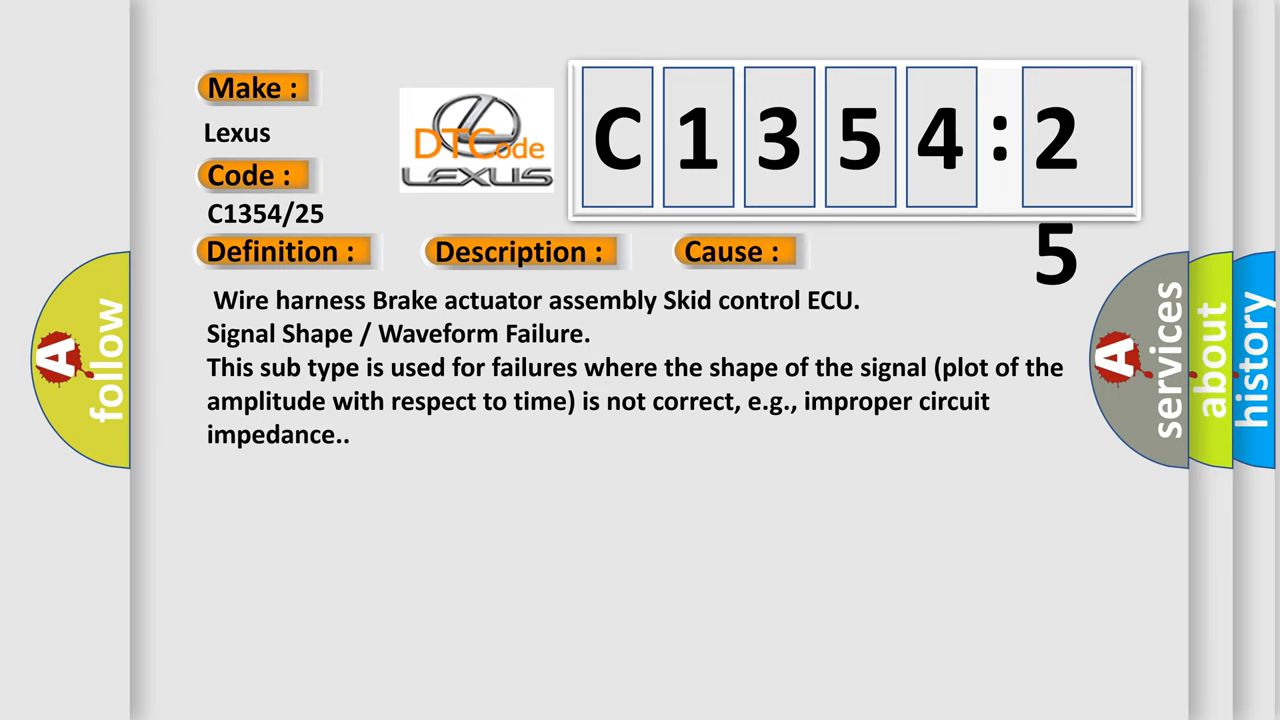